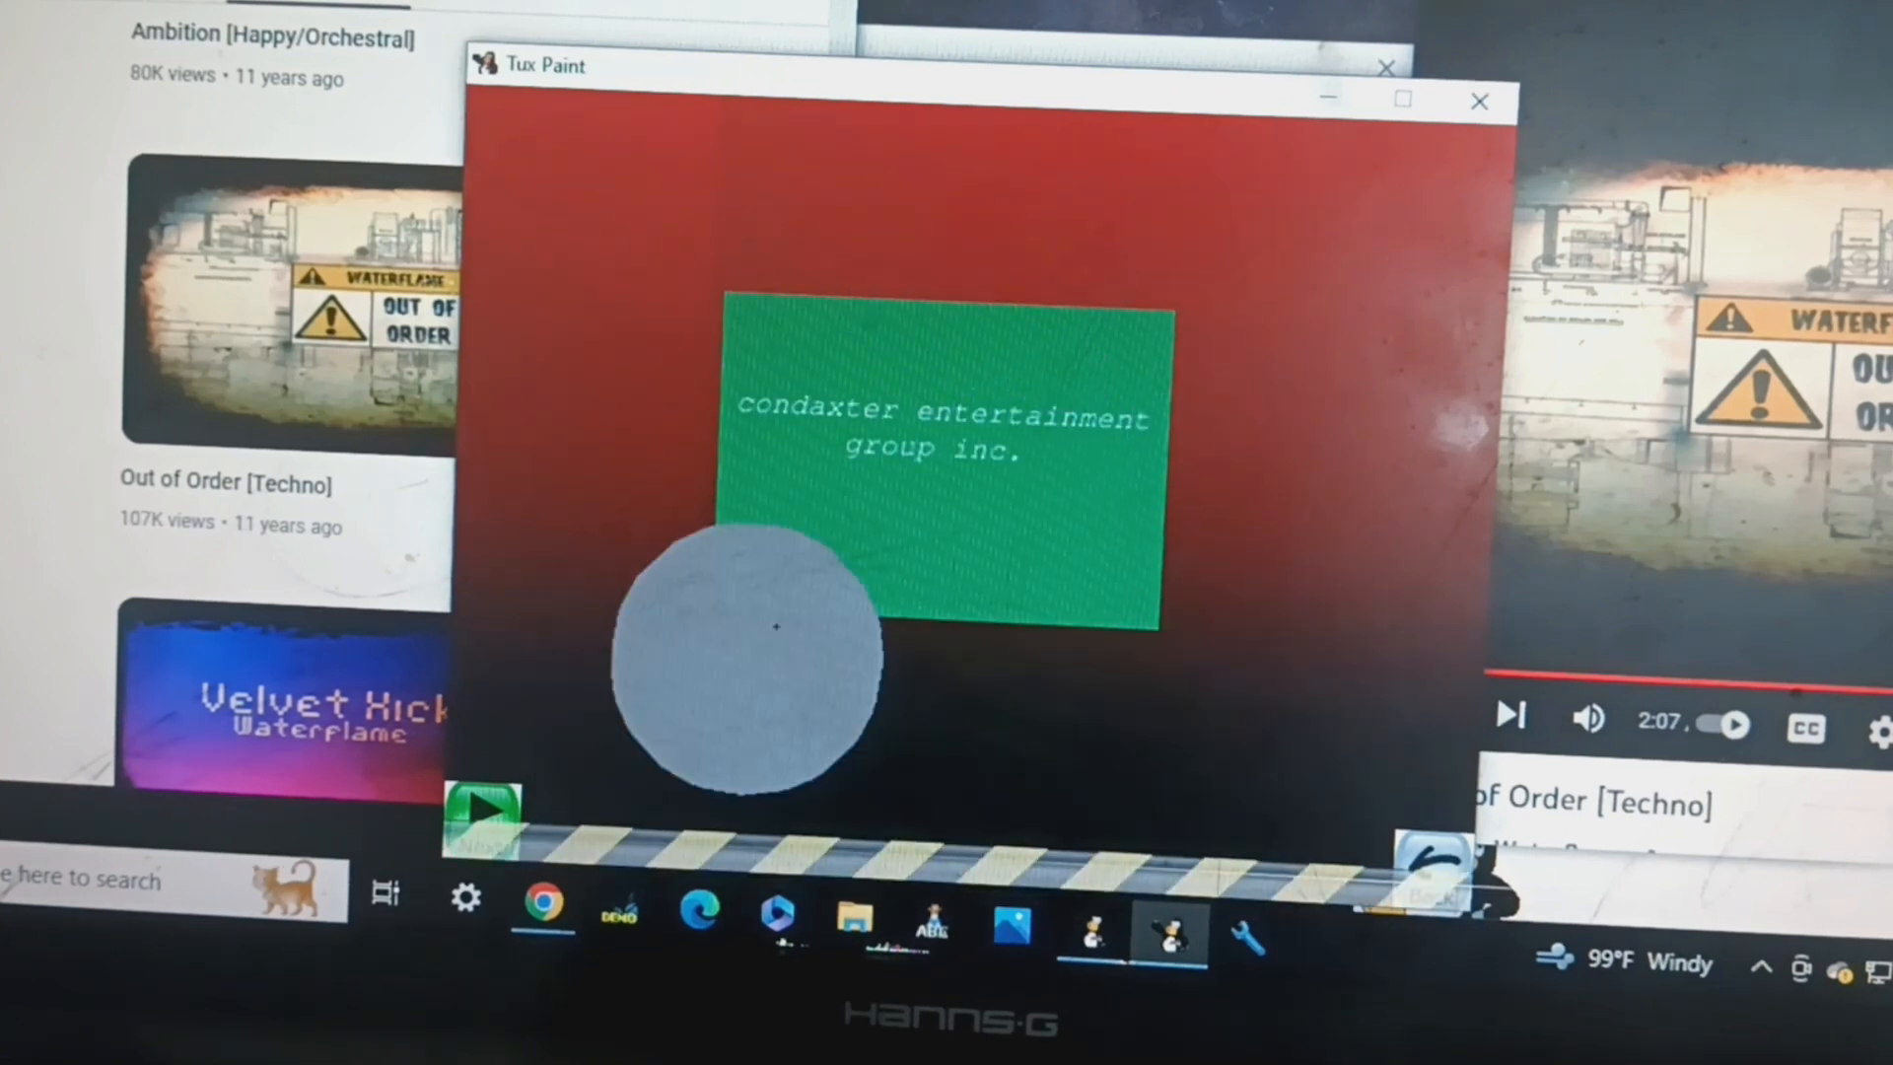
# Advance the slideshow from the condaxter entertainment card to 'the drake show' title card
pyautogui.click(481, 821)
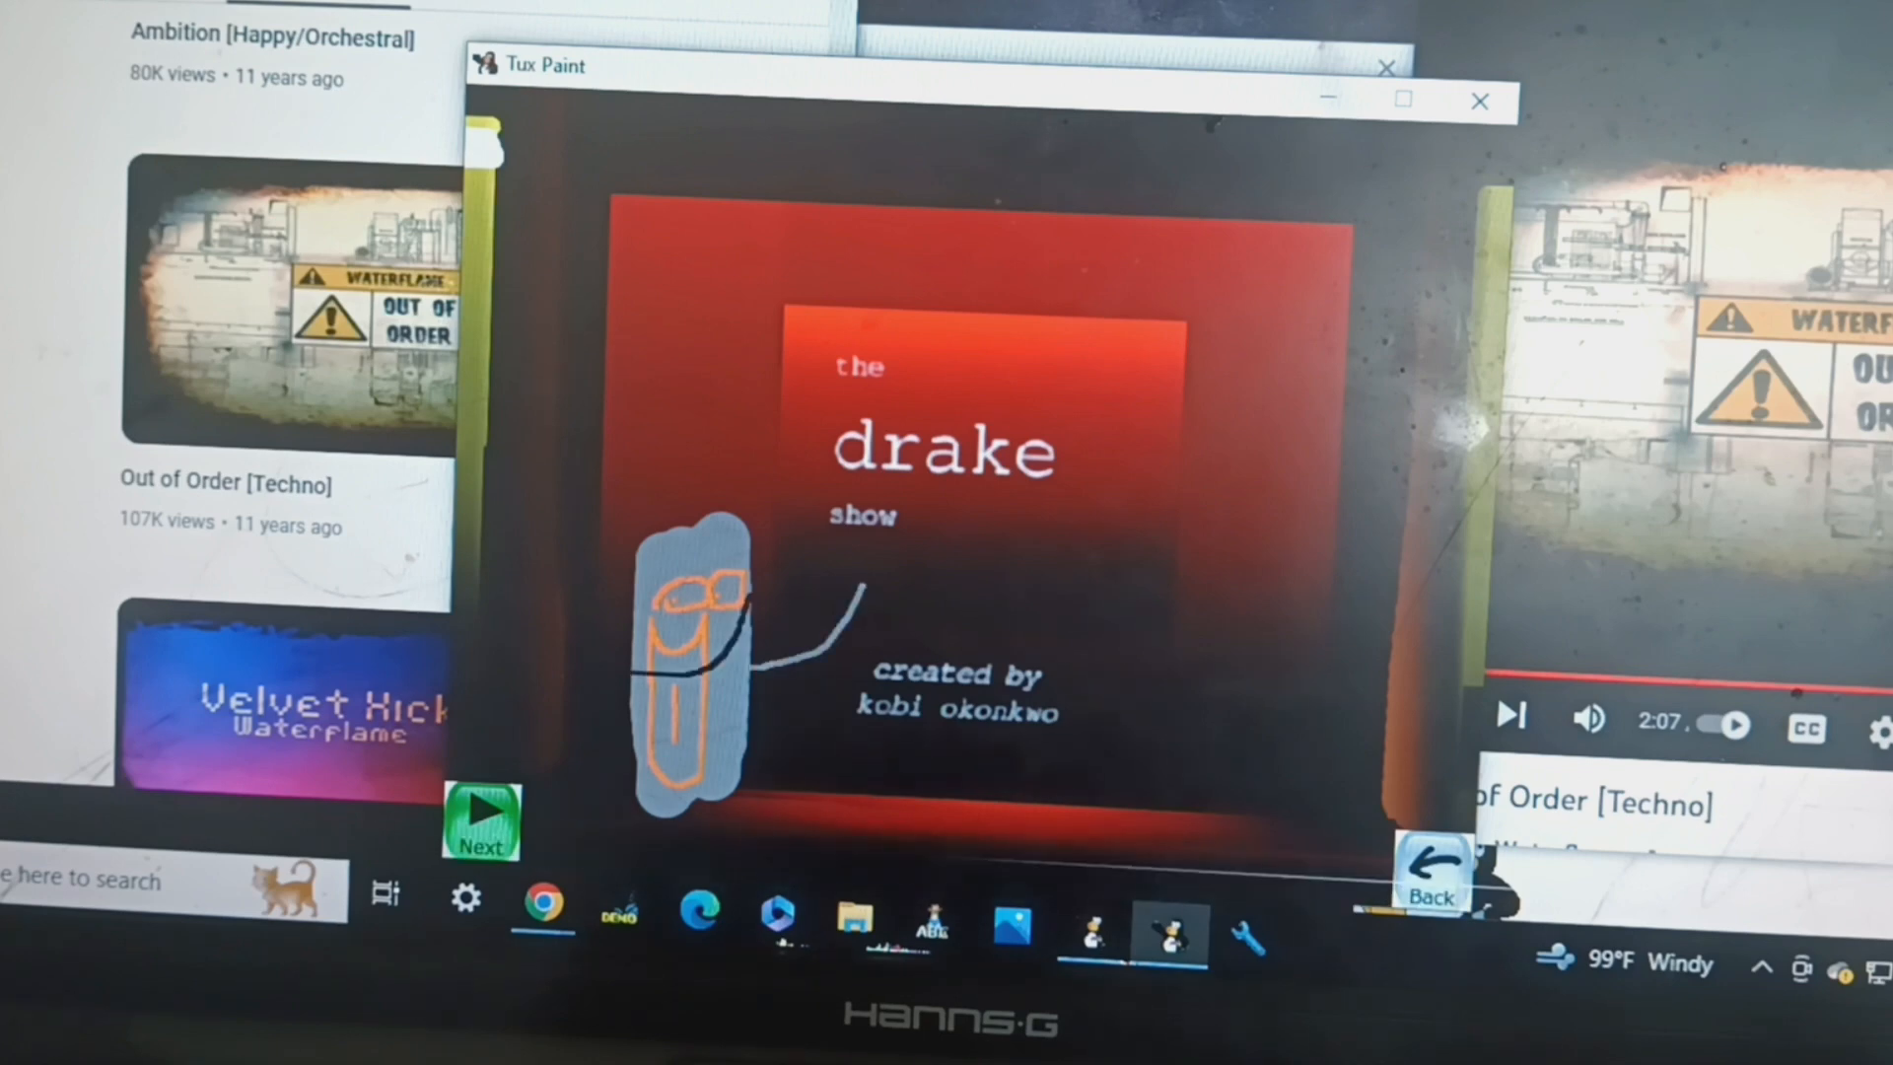
# Advance the slideshow to the credits card listing storyboard and director
pyautogui.click(481, 818)
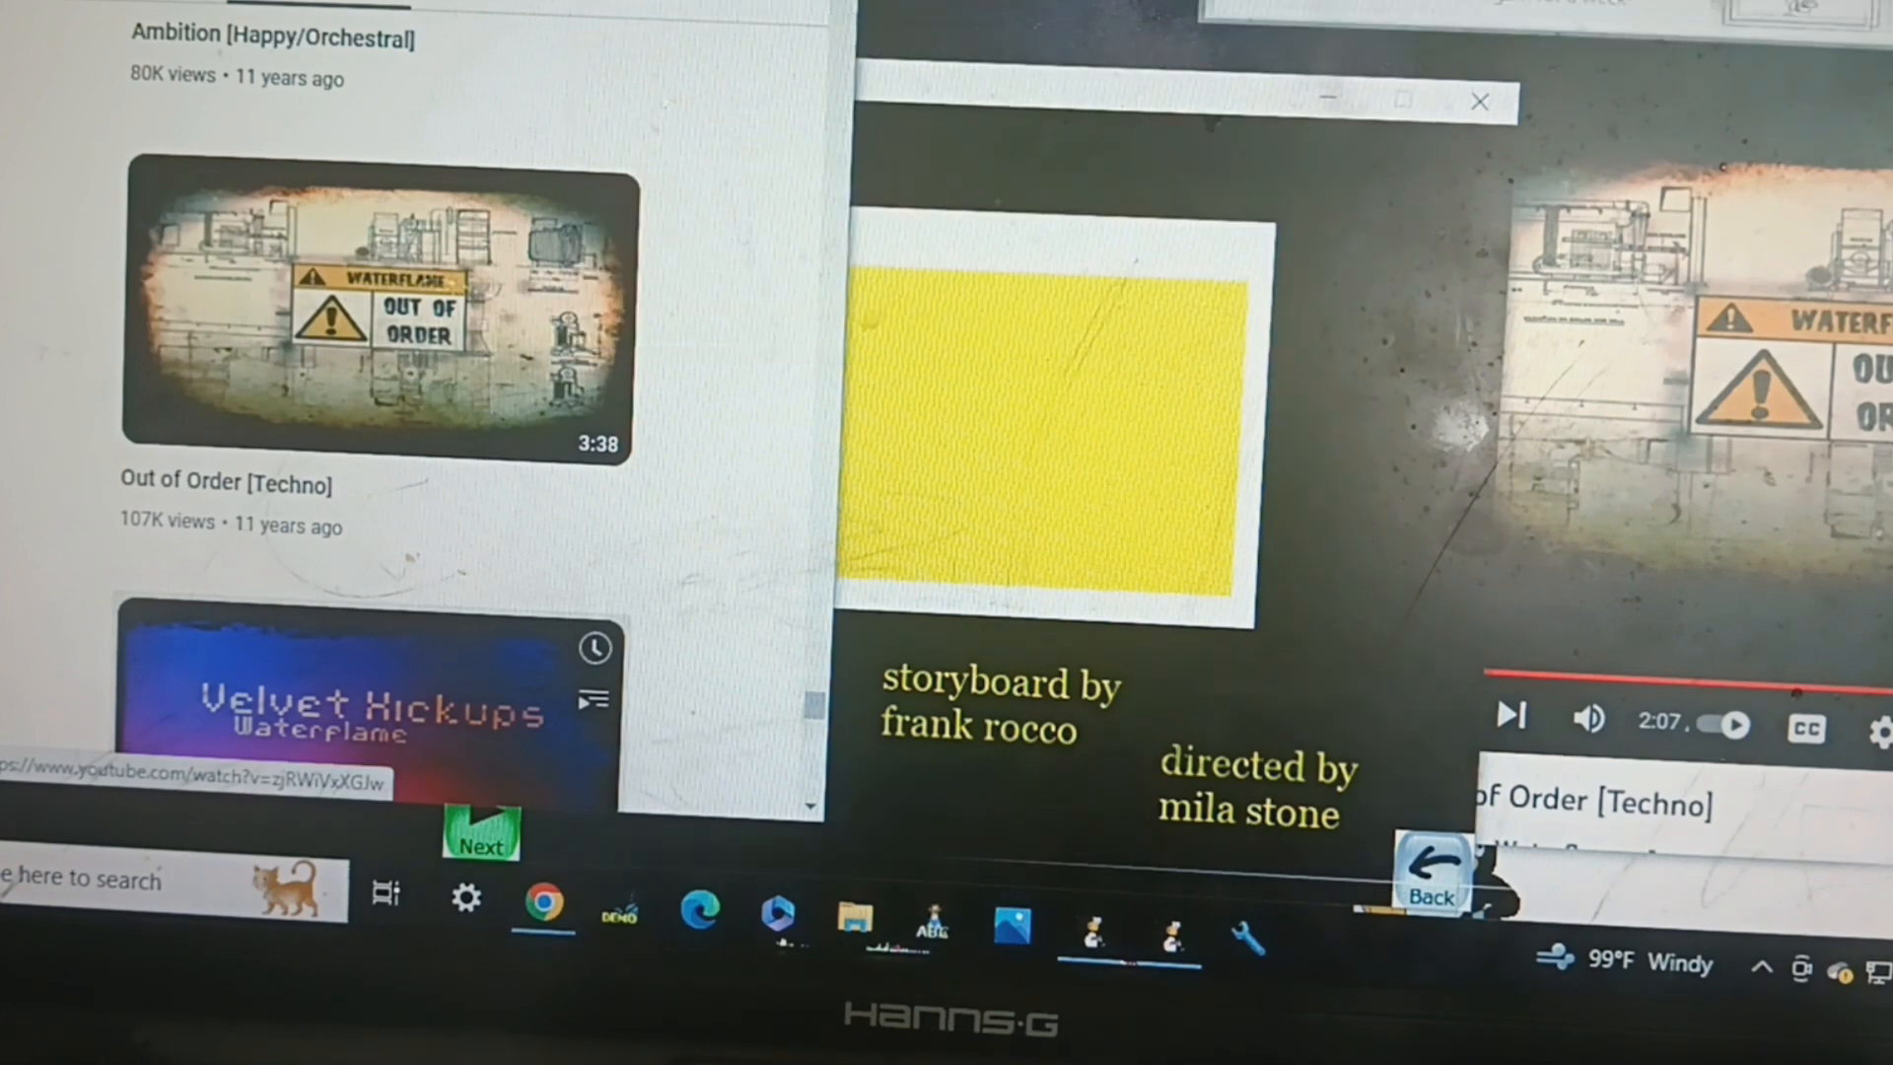
pyautogui.moveTo(501, 730)
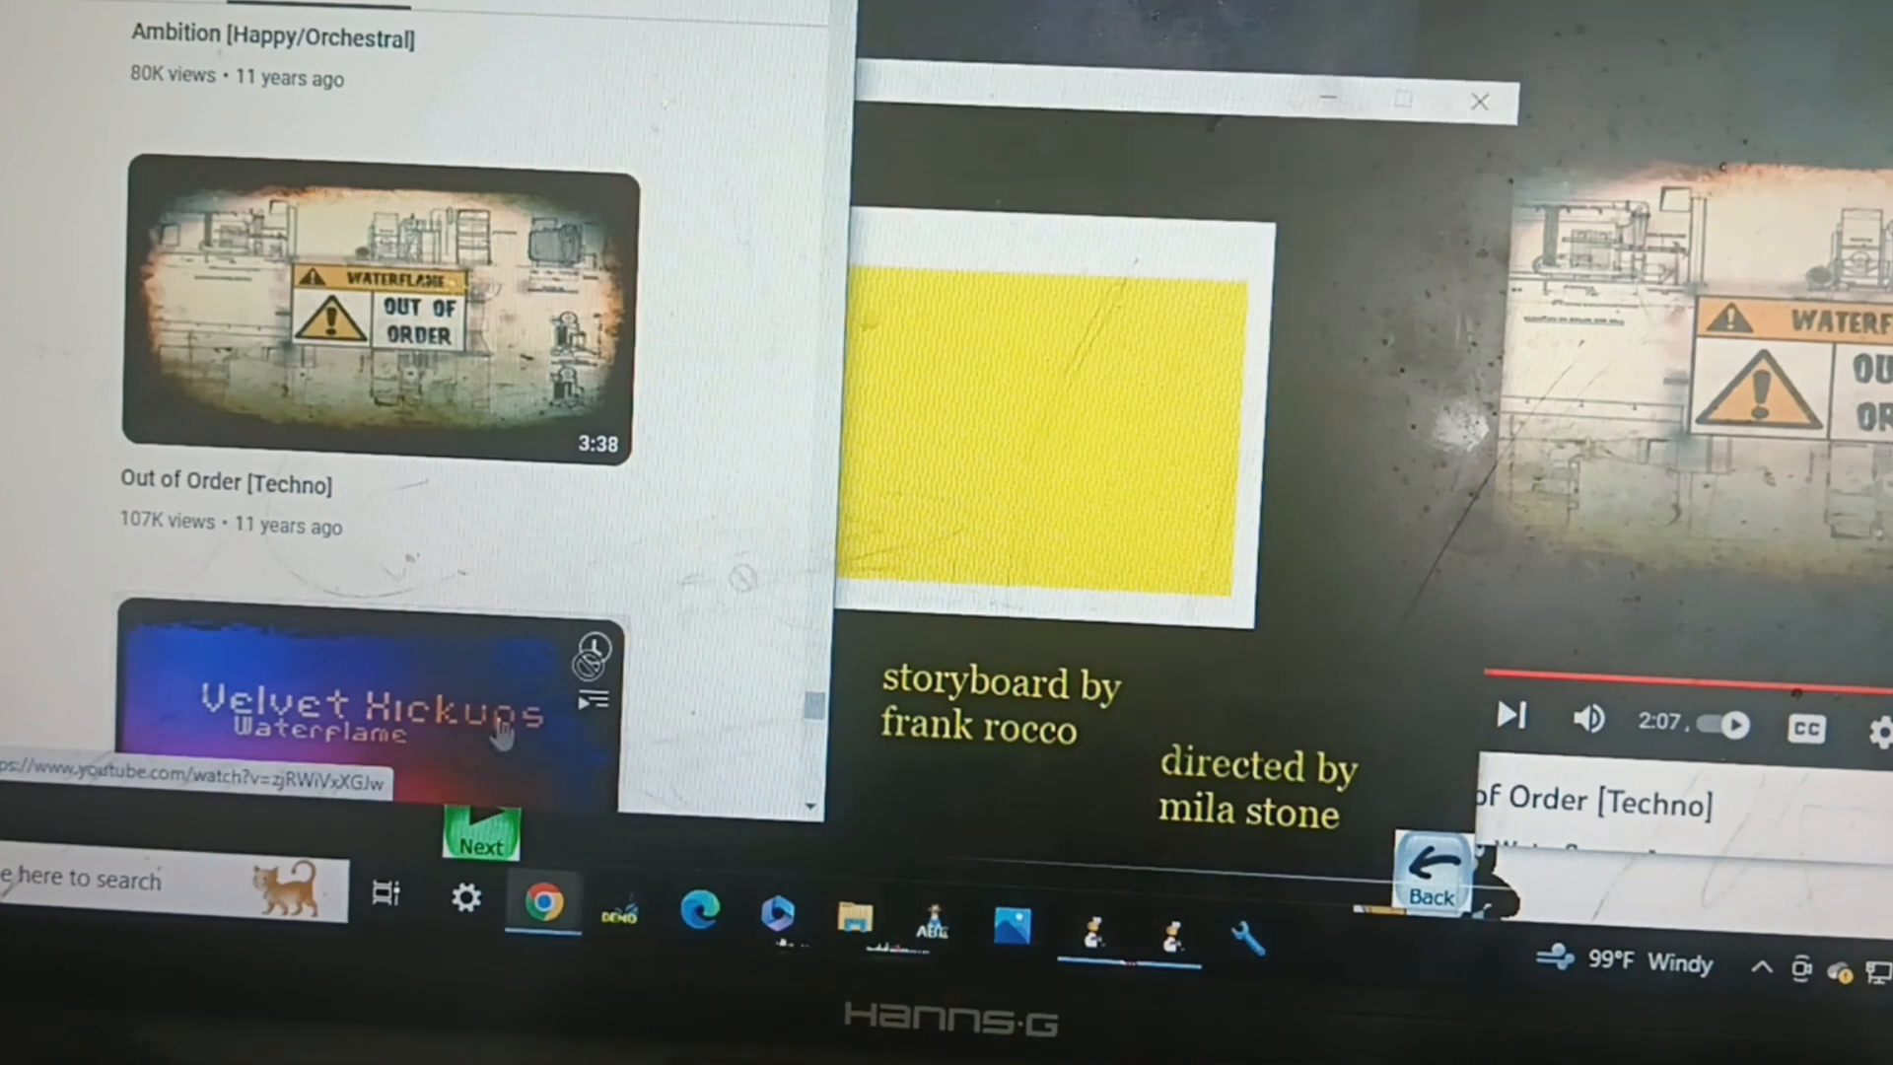